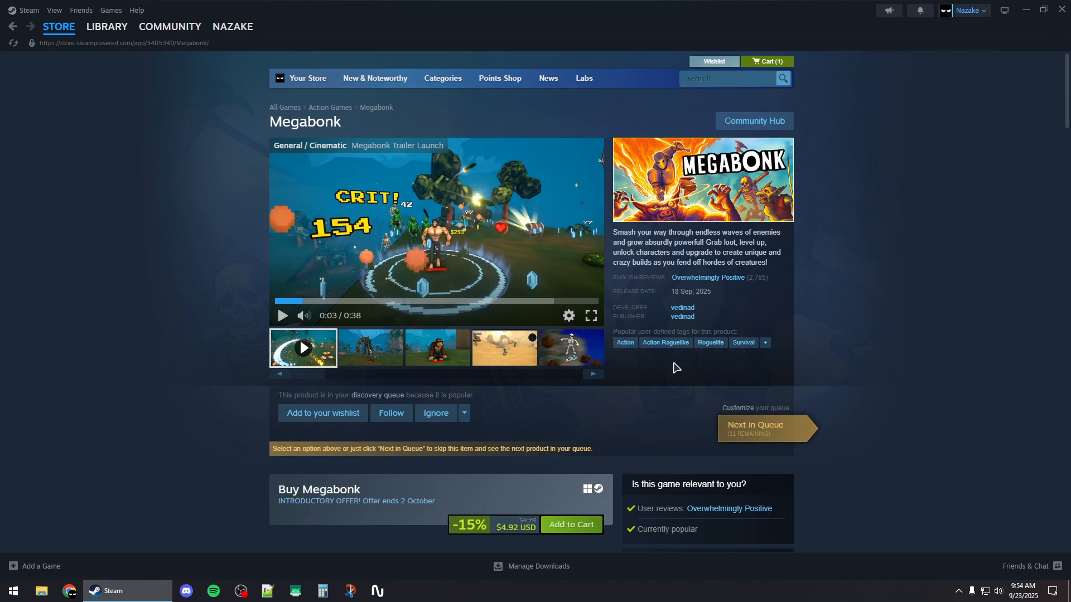
# Step: Open Shipping Nightmares' Properties from the Steam library, showing Launch Options -d3d11
pyautogui.click(107, 26)
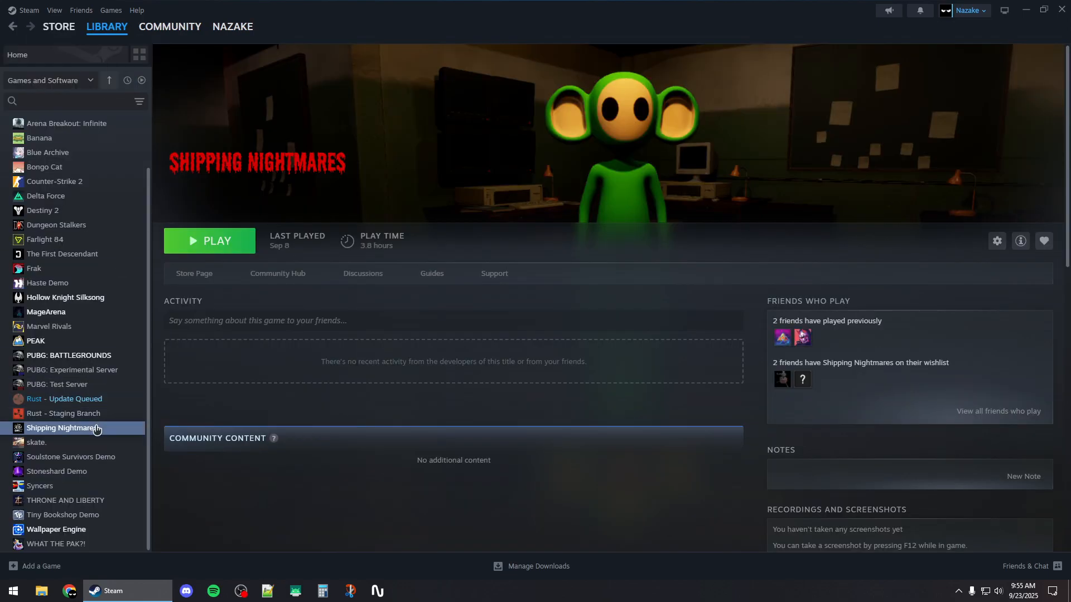
pyautogui.click(996, 241)
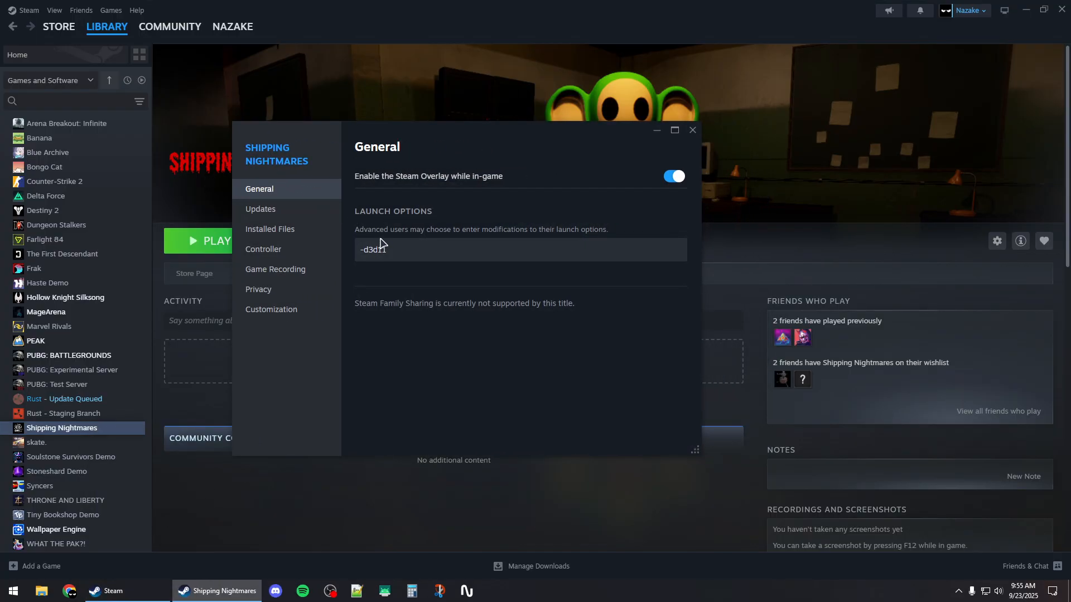
# Step: Replace the existing -d3d11 launch option with -dx11
pyautogui.doubleClick(373, 249)
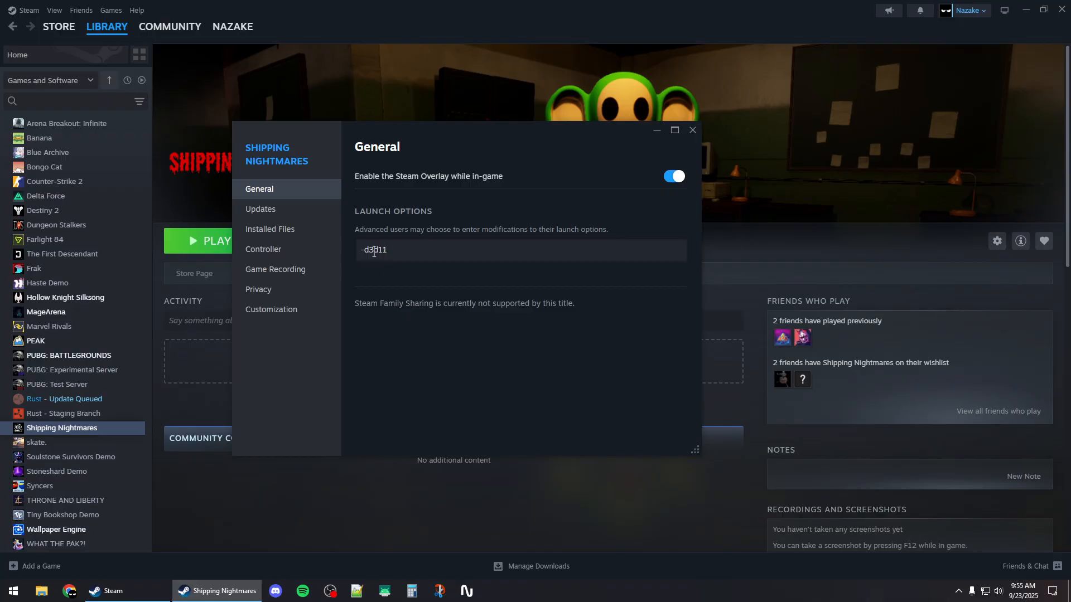
pyautogui.write('-dx11')
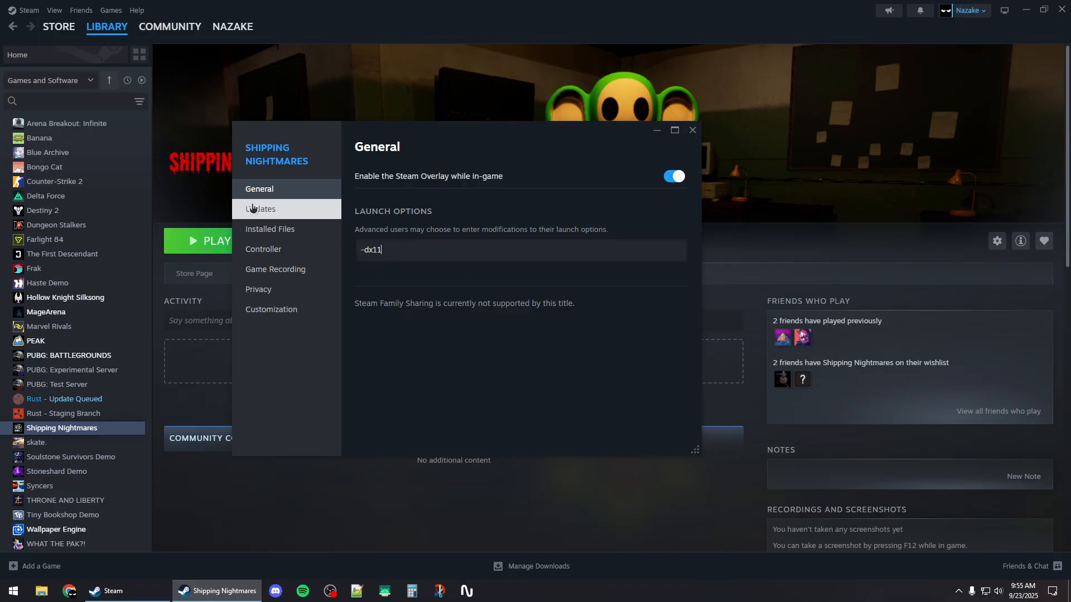
pyautogui.moveTo(270, 229)
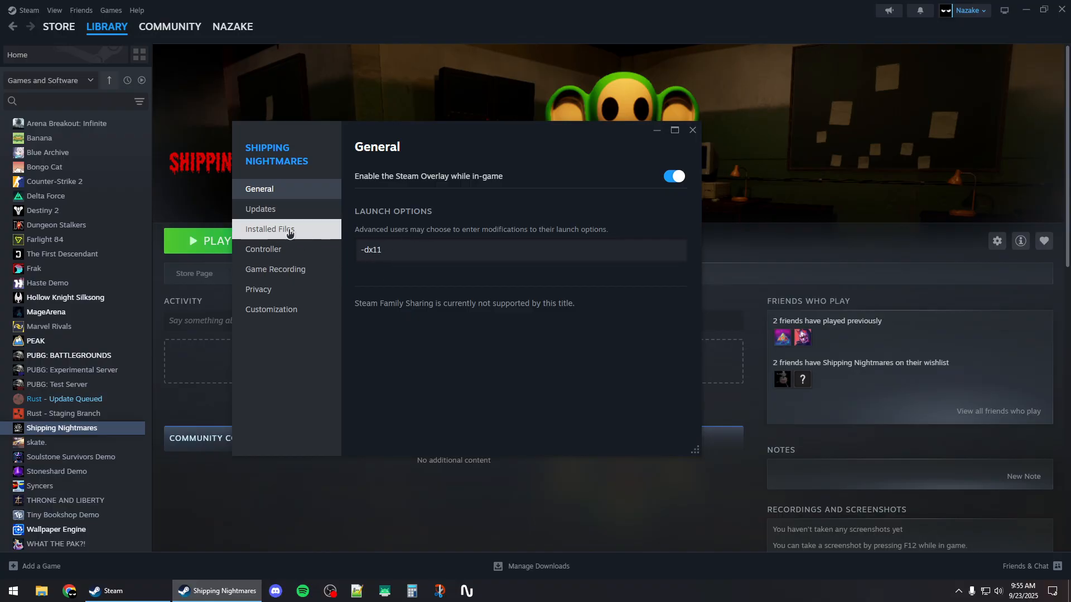
# Step: Verify integrity of the game files (all 148 validated) and close the Properties window
pyautogui.click(270, 229)
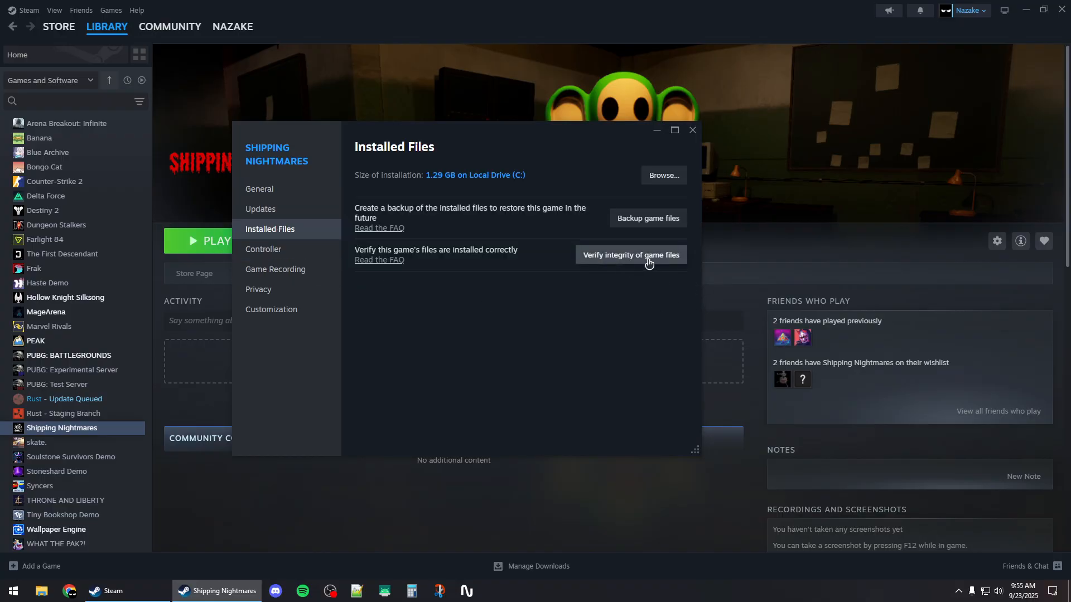
pyautogui.click(630, 255)
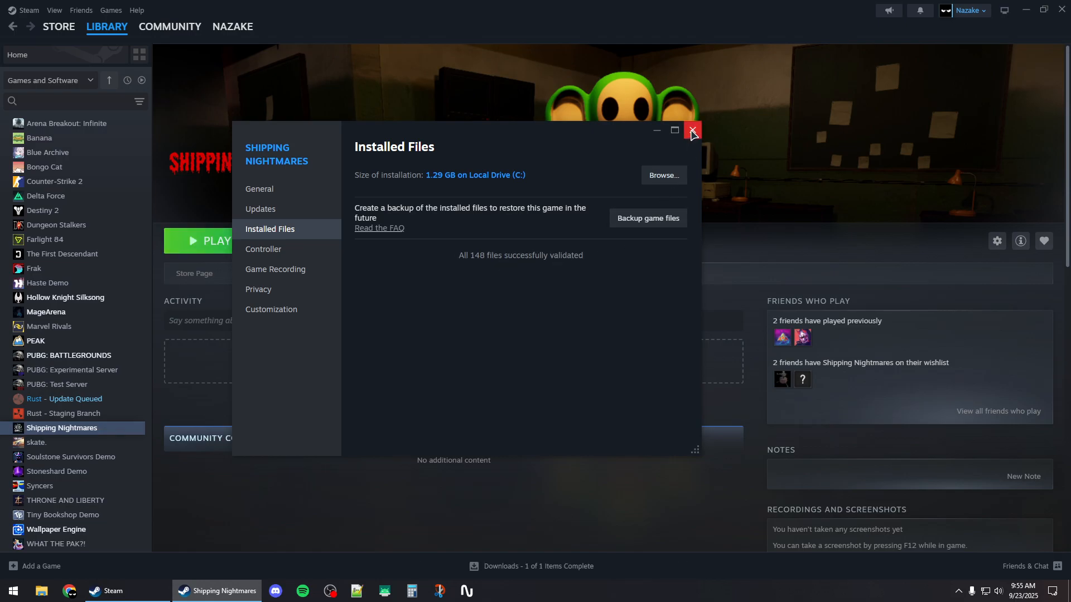
pyautogui.click(691, 130)
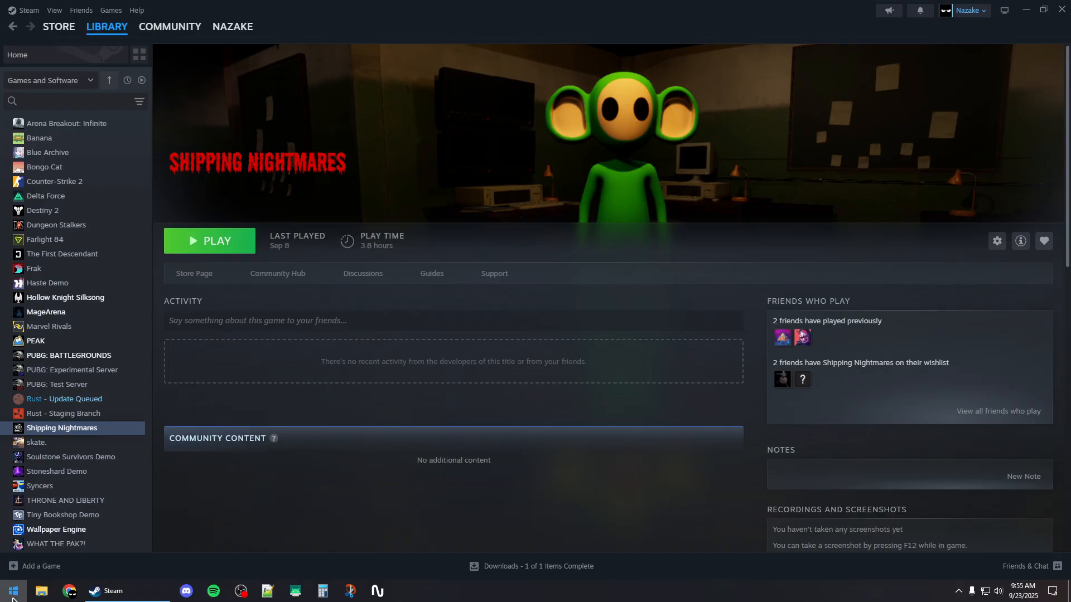
# Step: Launch the NVIDIA App from Windows search
pyautogui.click(11, 591)
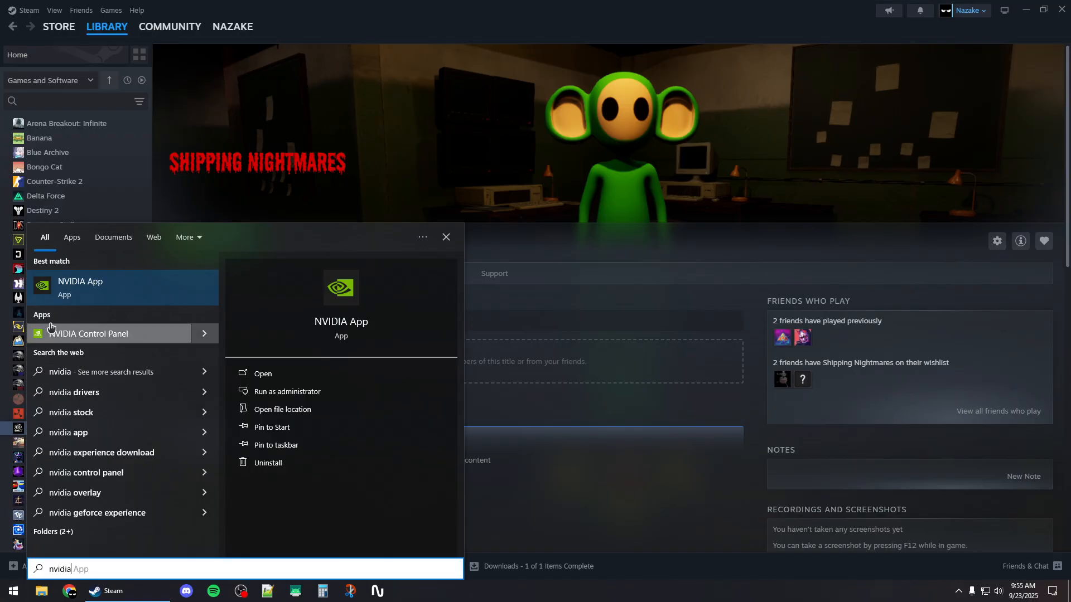
pyautogui.moveTo(112, 287)
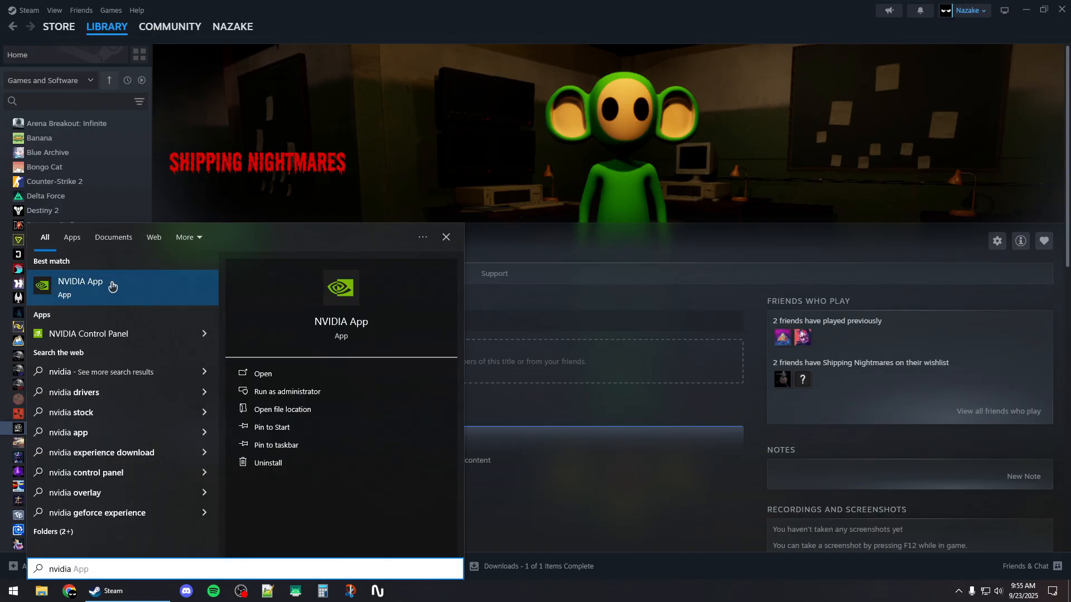
pyautogui.click(262, 374)
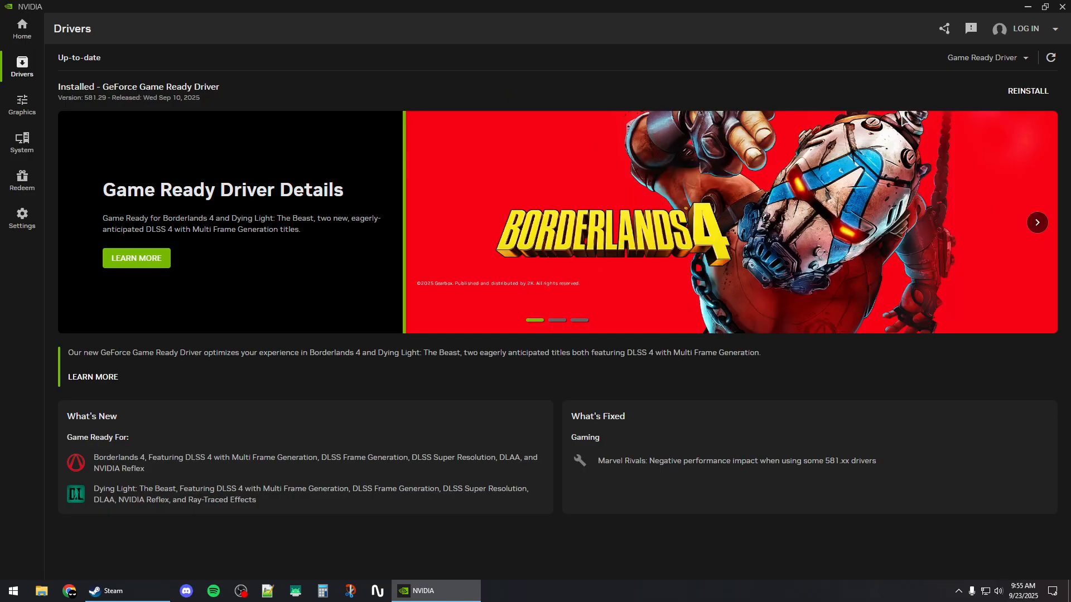
# Step: Reinstall the installed GeForce Game Ready Driver 581.29 from the Drivers page
pyautogui.click(1051, 57)
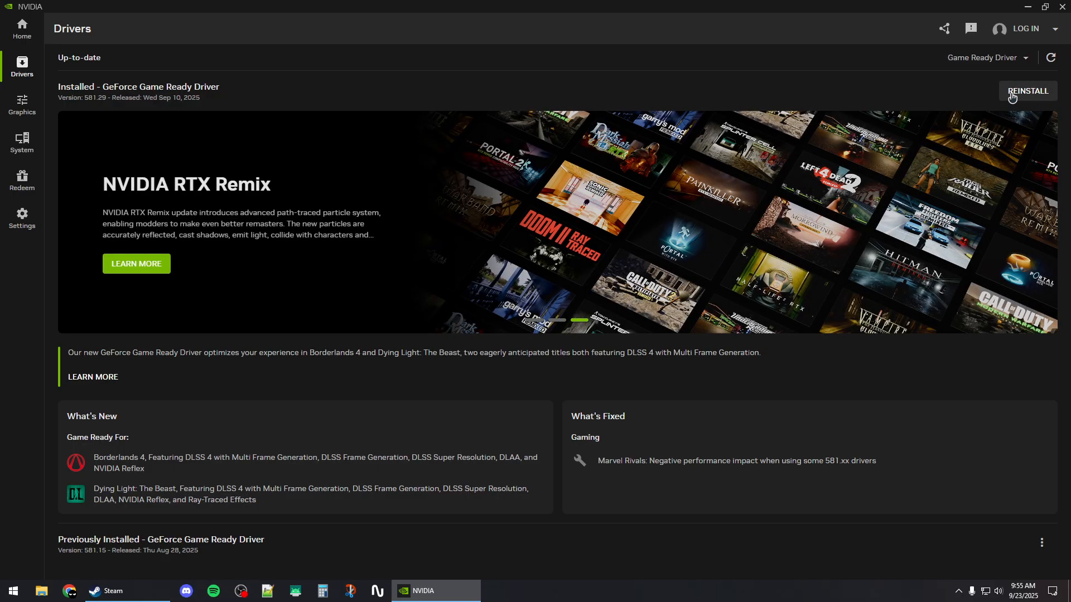
pyautogui.click(69, 592)
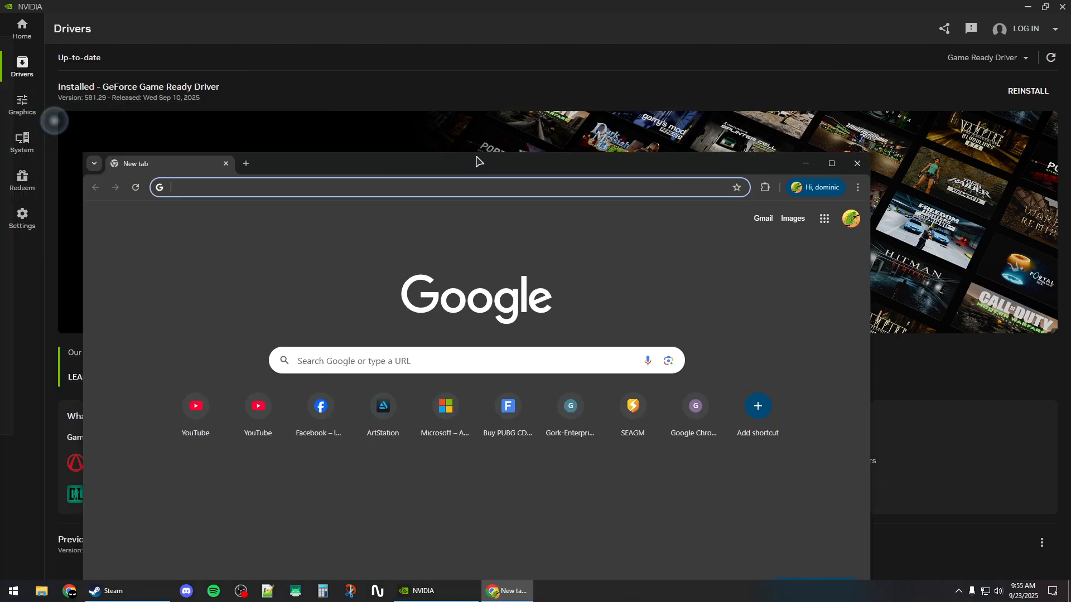
# Step: Search Chrome for 'redist' and open Microsoft Learn's Visual C++ Redistributable downloads article
pyautogui.click(830, 163)
pyautogui.write('re')
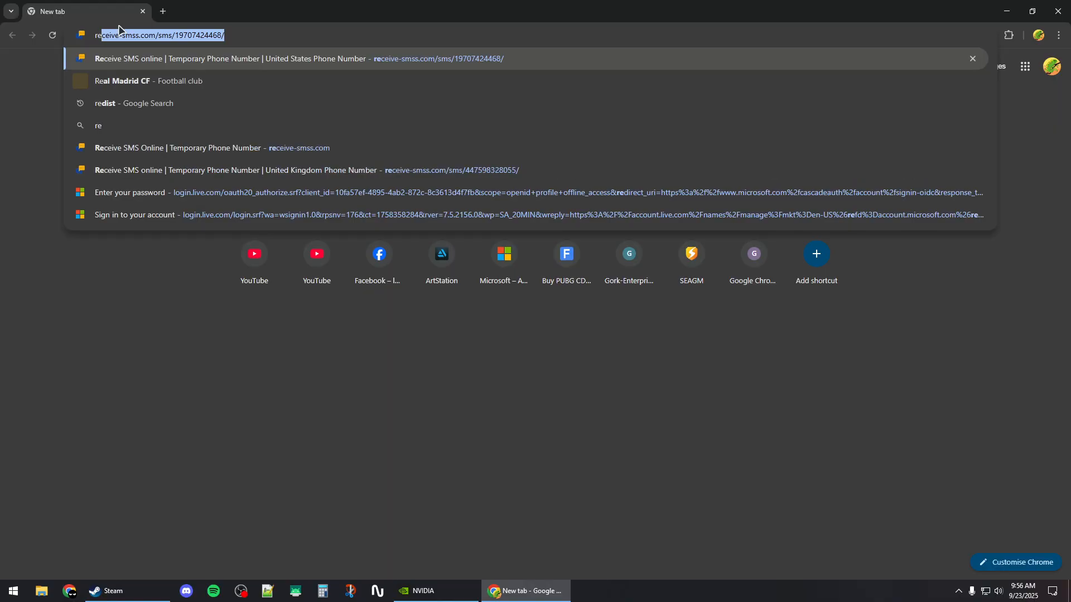
pyautogui.click(134, 102)
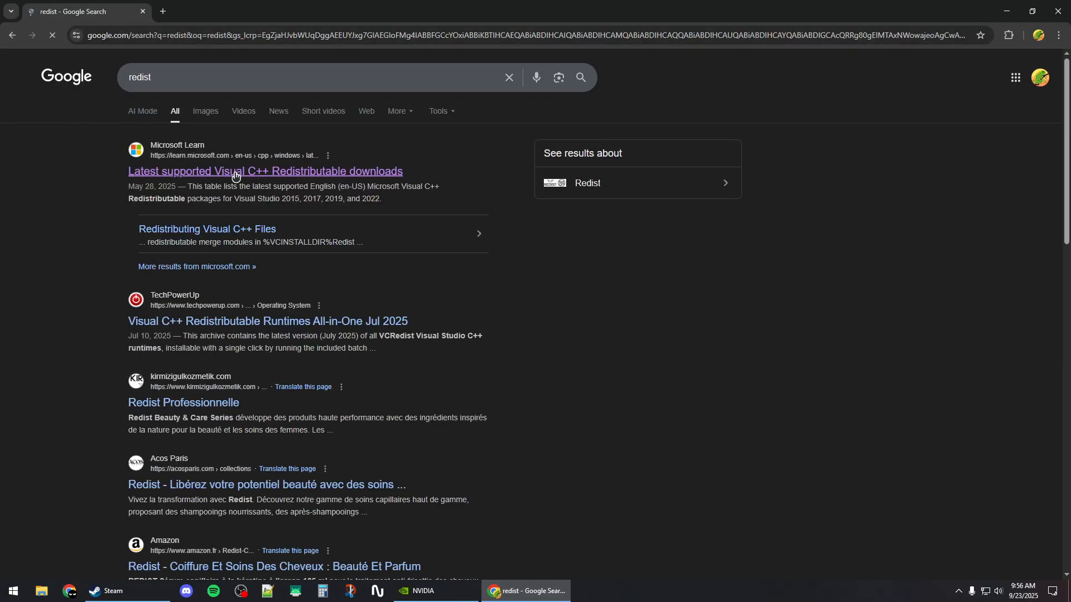
pyautogui.click(266, 171)
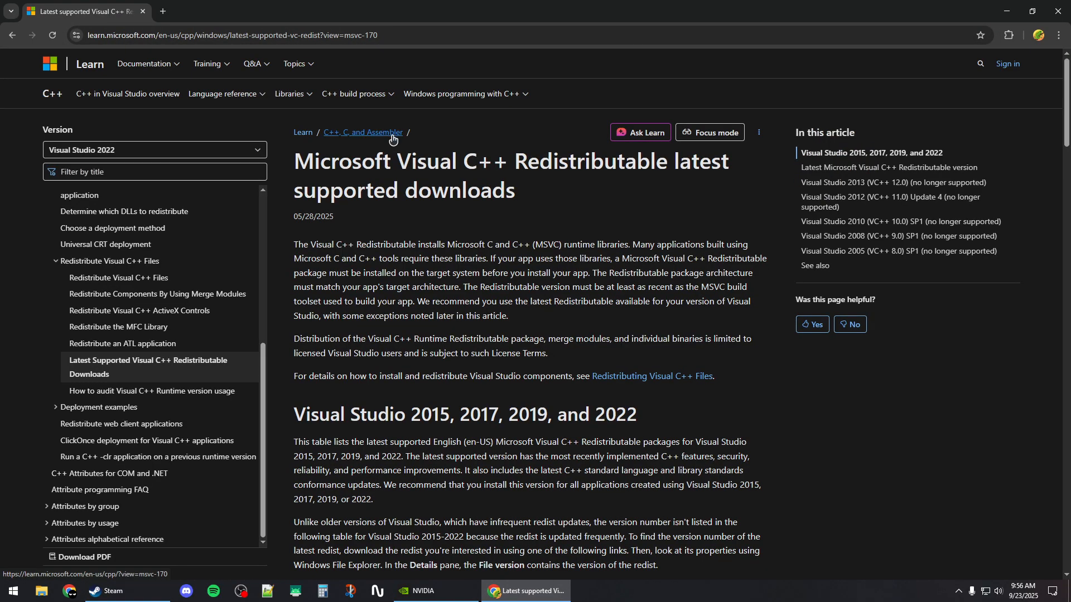
# Step: Download vc_redist.x86.exe from the version table and run it, reaching Modify Setup
pyautogui.scroll(-3)
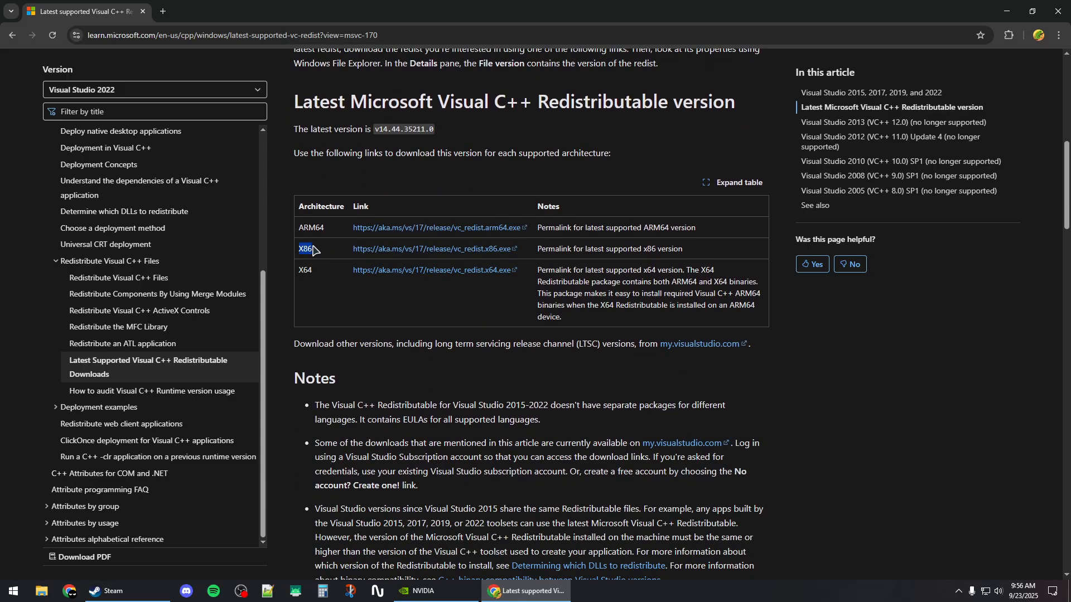
pyautogui.doubleClick(304, 269)
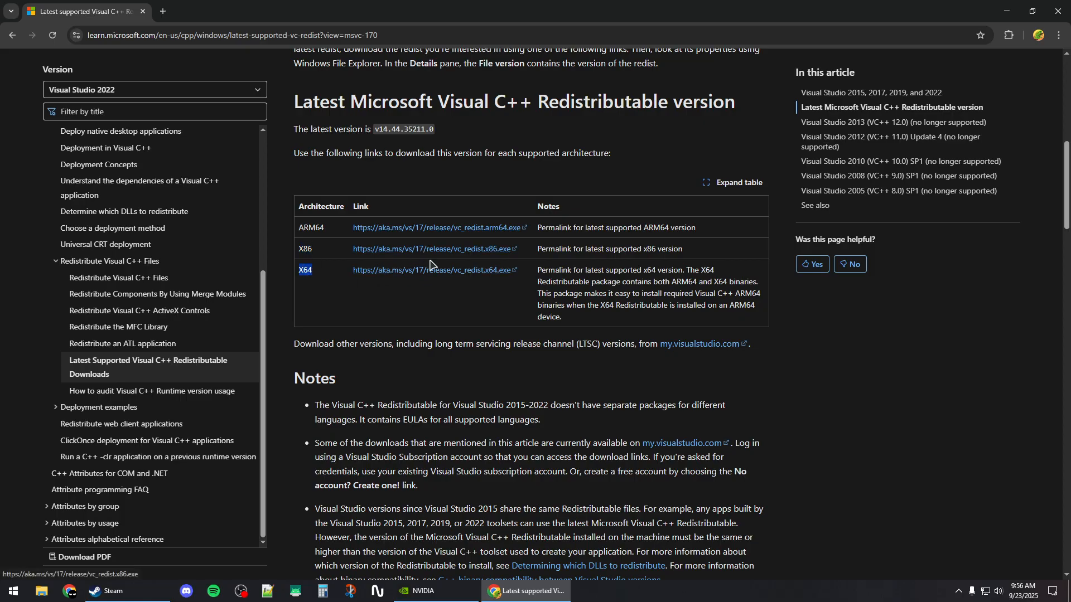
pyautogui.click(433, 249)
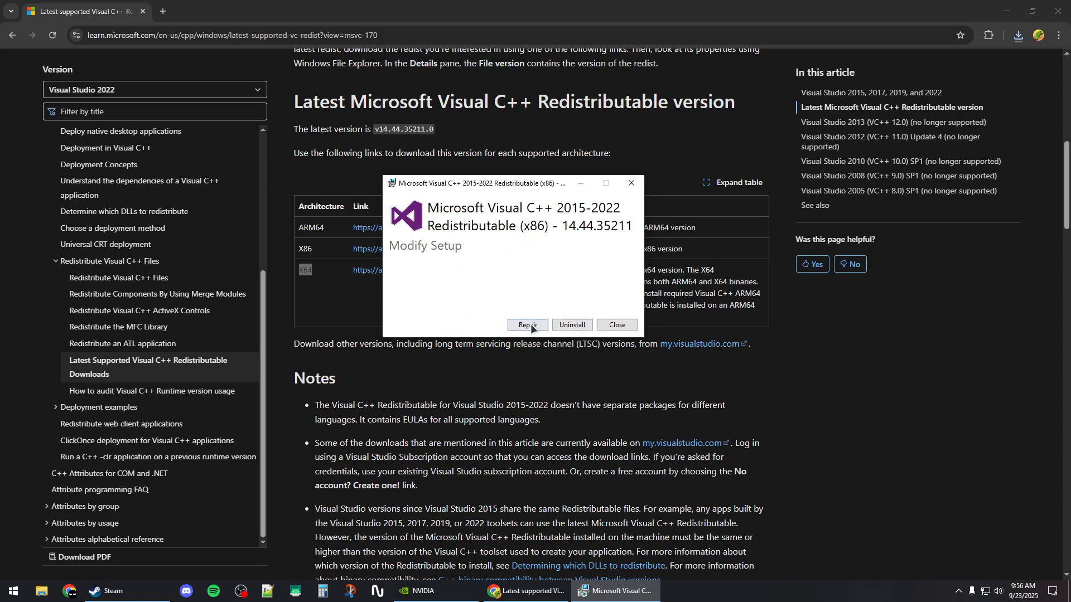
# Step: Start a Repair of the x86 Visual C++ 2015-2022 Redistributable
pyautogui.click(526, 324)
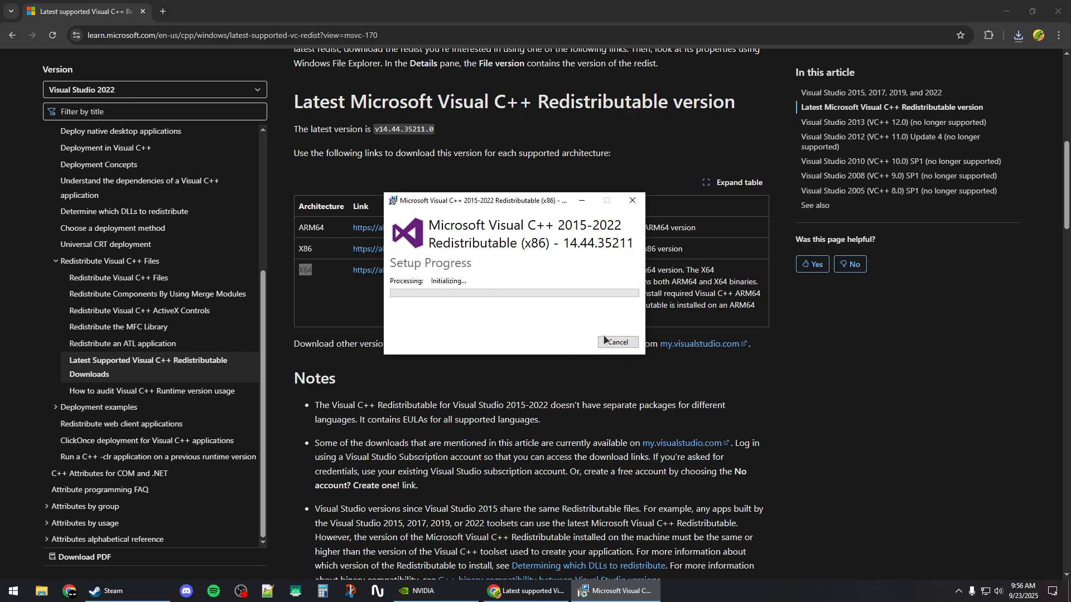
pyautogui.moveTo(586, 342)
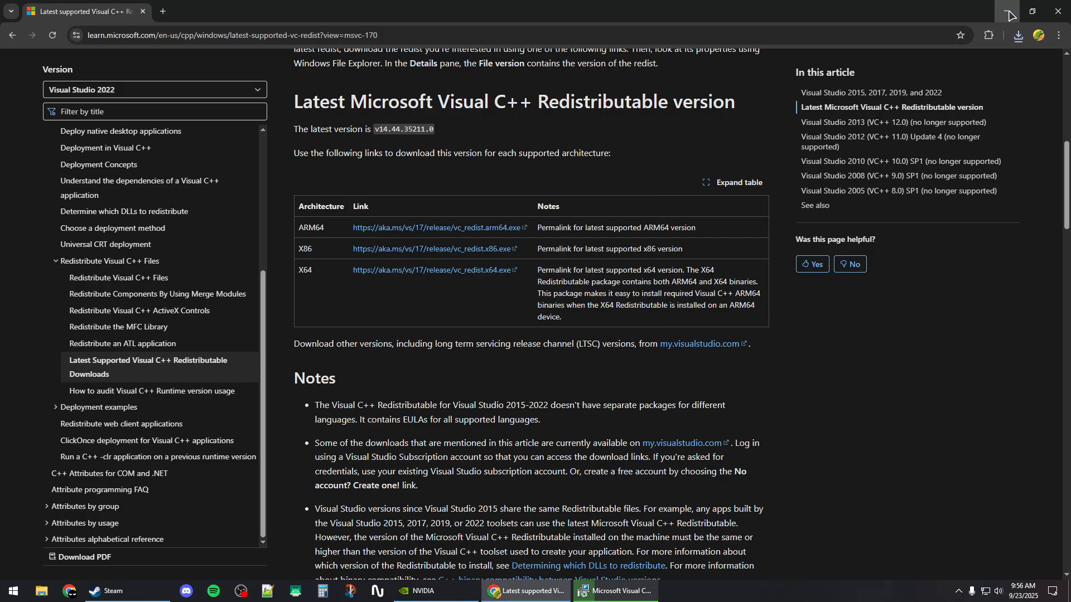
# Step: Minimize Chrome so the Steam library's Shipping Nightmares page is in front again
pyautogui.click(419, 591)
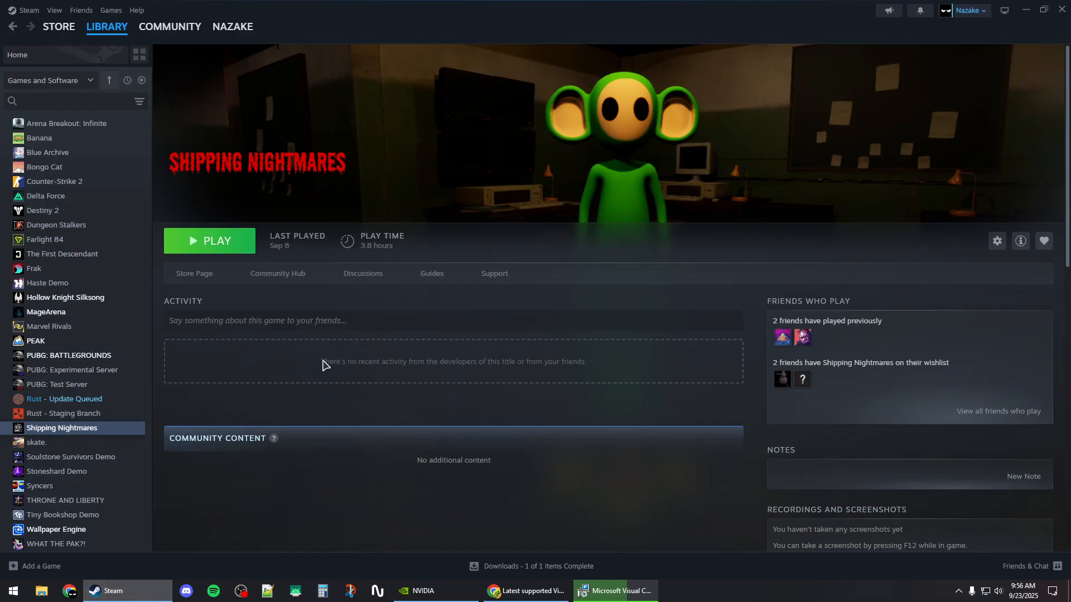
pyautogui.moveTo(345, 258)
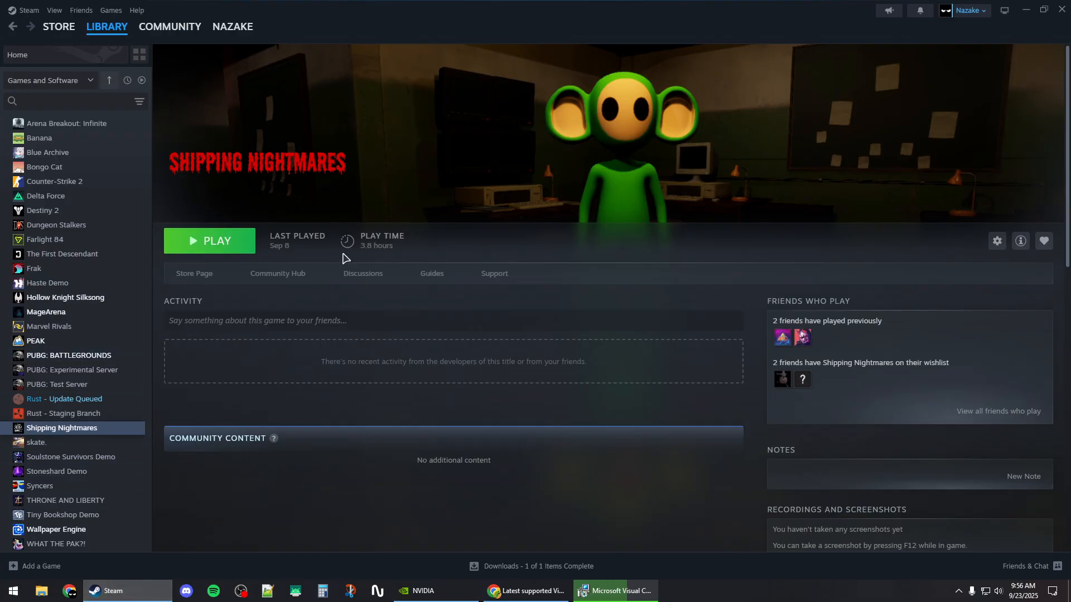
pyautogui.moveTo(609, 312)
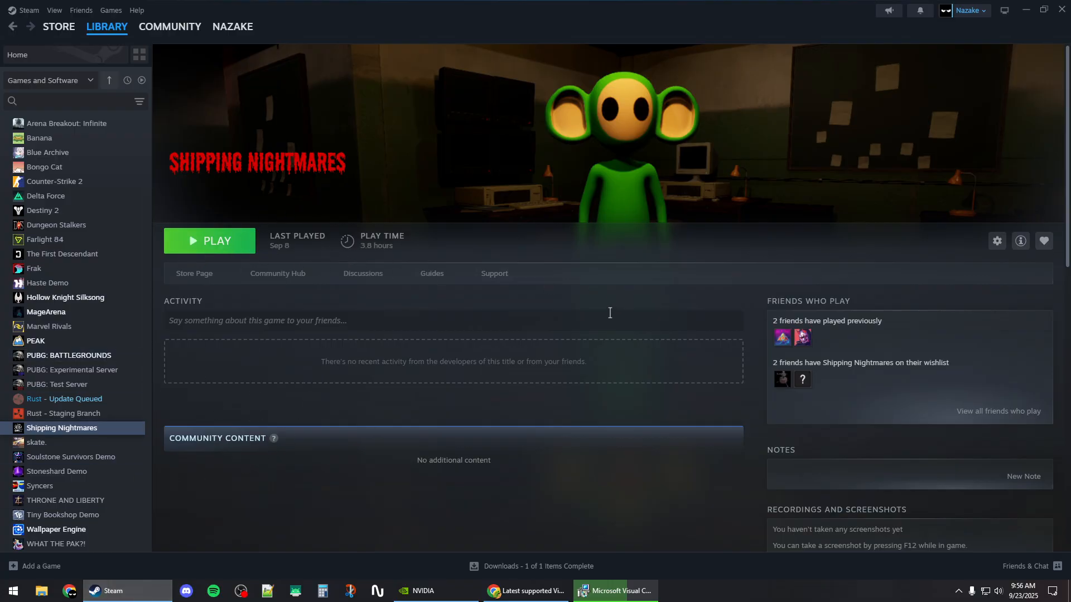